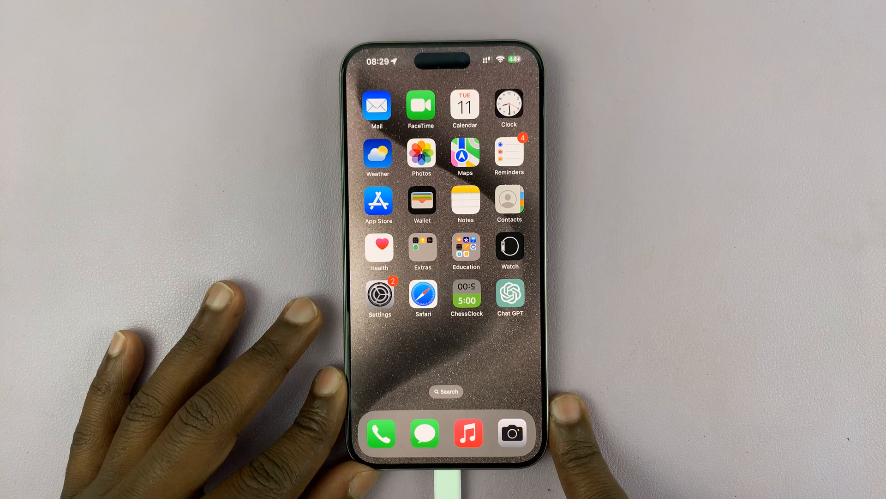
# Step: Launch Settings from the home screen and go to General
pyautogui.click(380, 295)
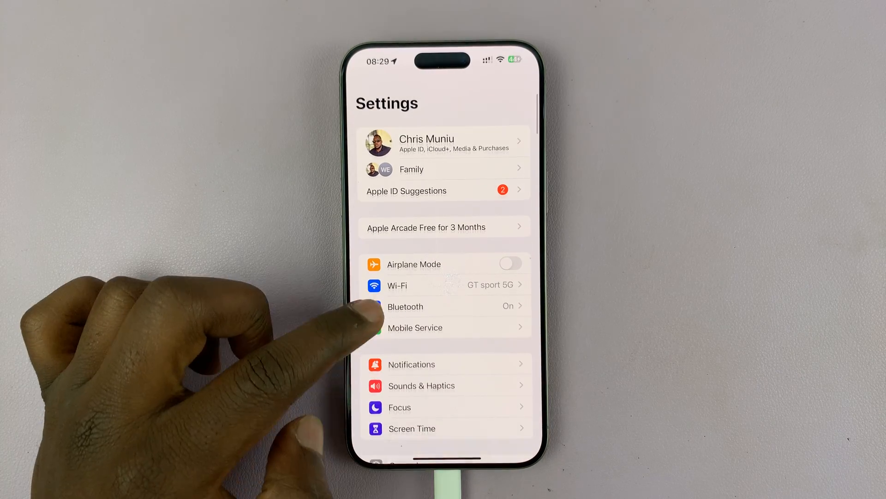
pyautogui.scroll(3)
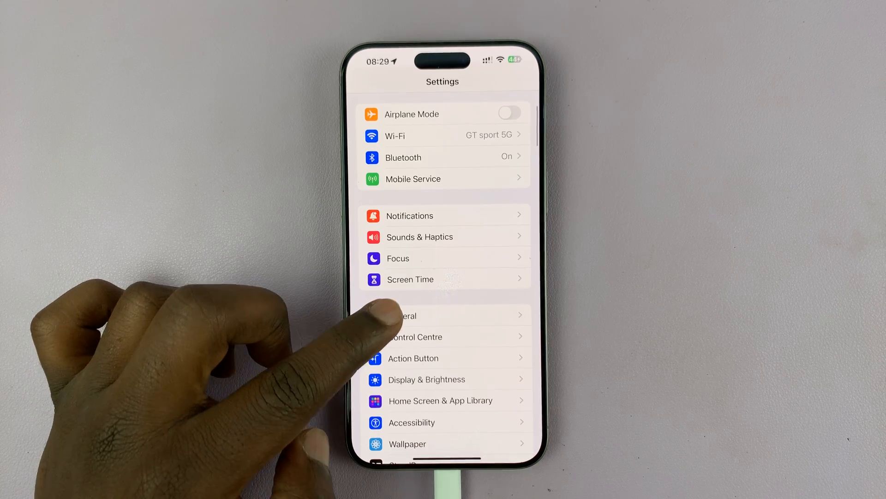
pyautogui.click(405, 315)
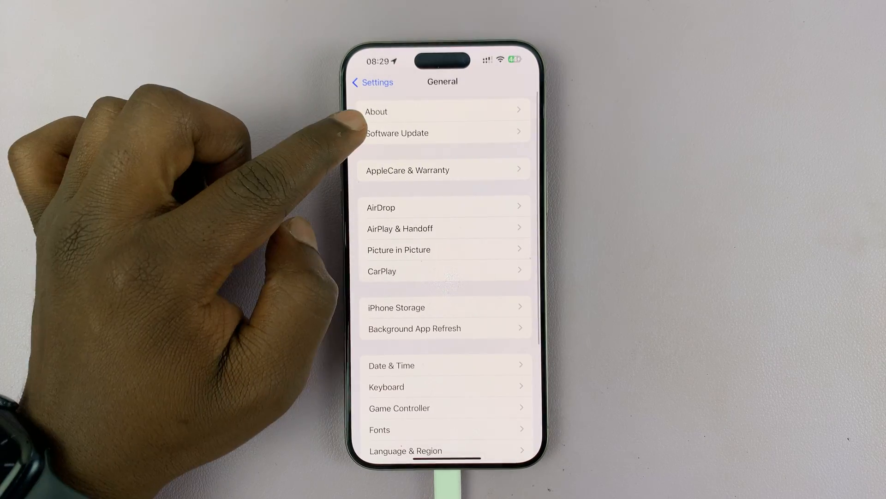
# Step: Enter Software Update, which offers the 7.11 GB iOS 18 Developer Beta
pyautogui.click(396, 133)
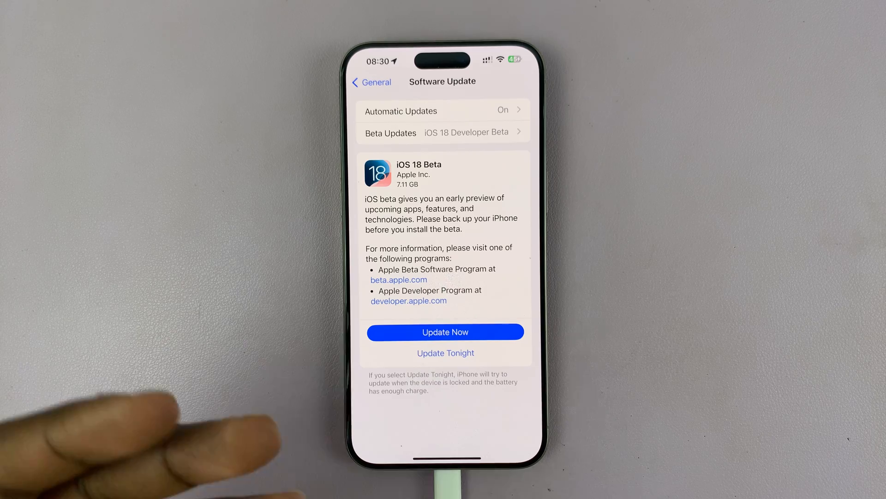
# Step: Install the iOS 18 Beta, confirming the installation and letting the iPhone restart
pyautogui.click(446, 332)
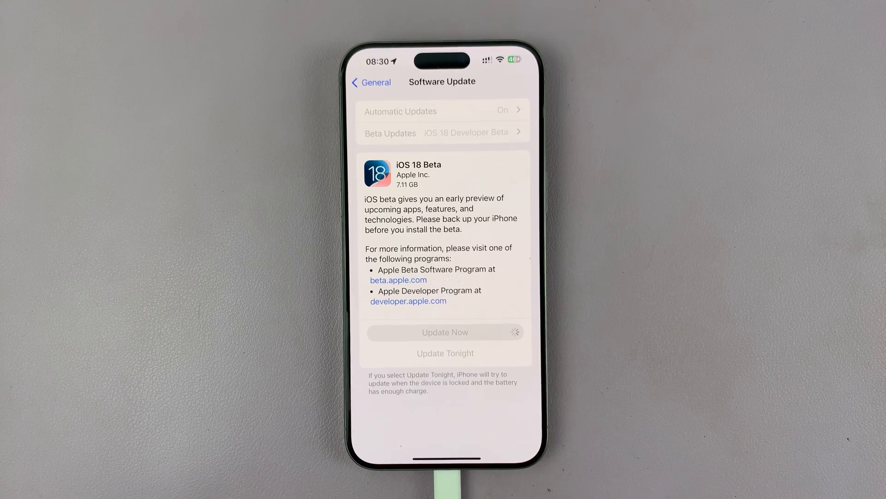
pyautogui.click(445, 332)
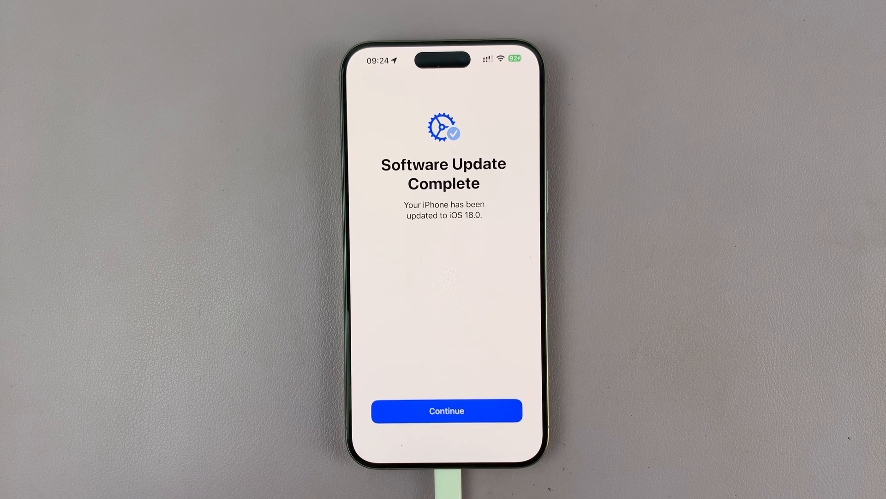
# Step: Dismiss the Software Update Complete and iPhone Analytics screens to reach the home screen
pyautogui.click(446, 410)
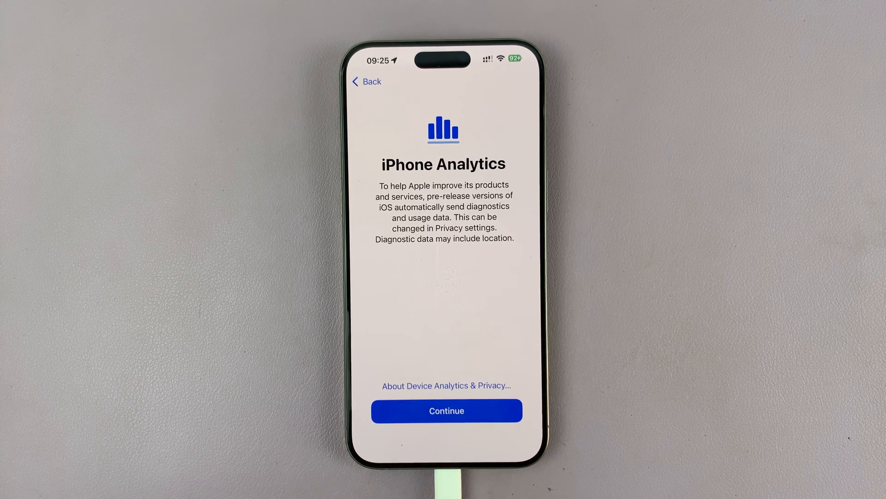
pyautogui.click(446, 411)
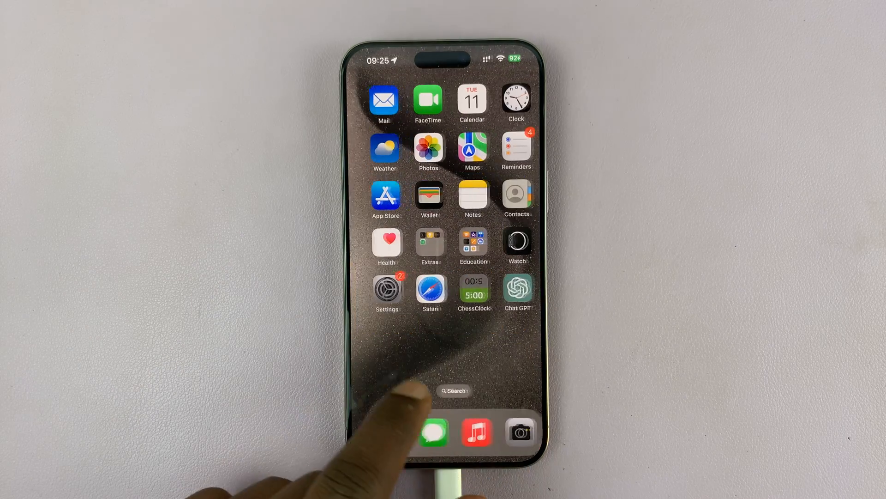
# Step: Check Settings > About > iOS Version shows iOS 18.0 (22A5282m) beta
pyautogui.click(388, 290)
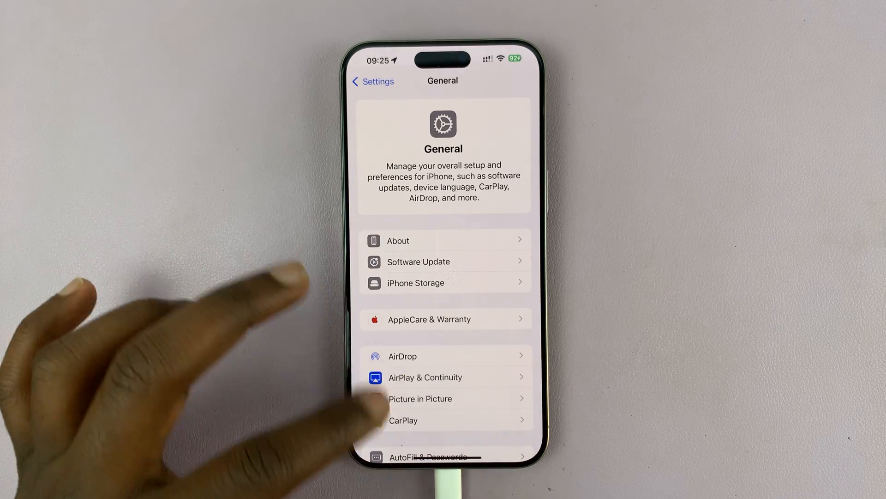
pyautogui.click(398, 240)
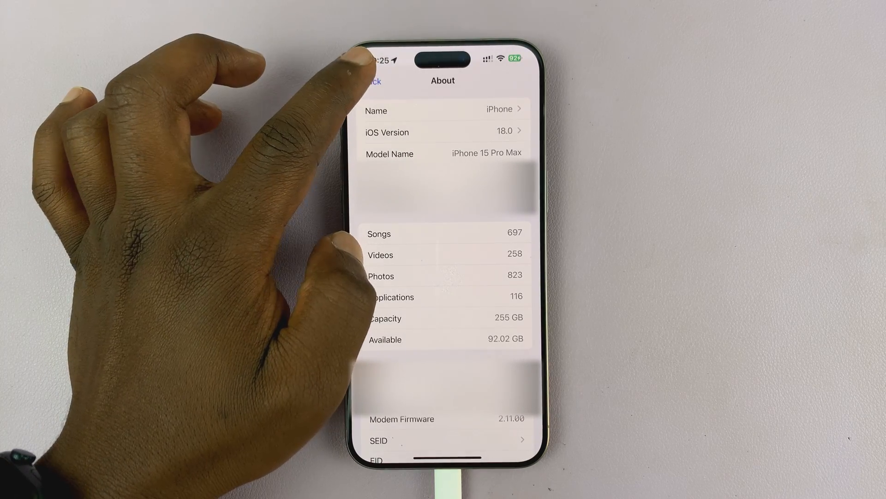
pyautogui.click(446, 132)
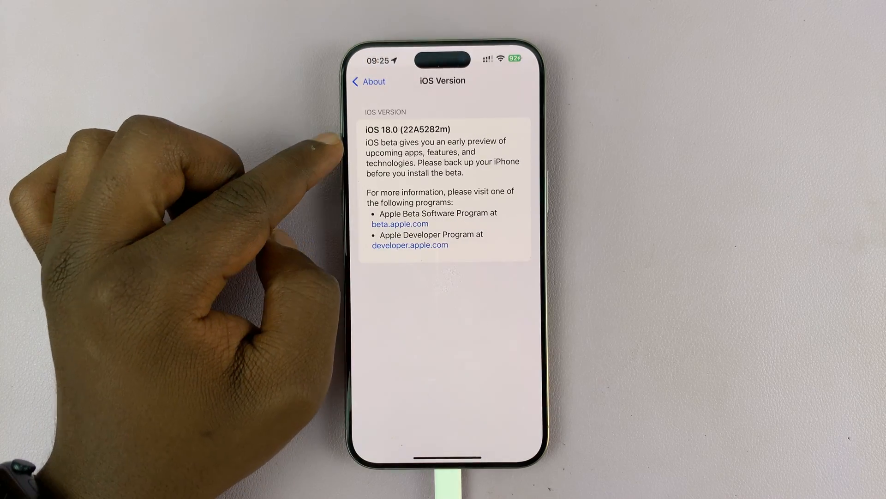